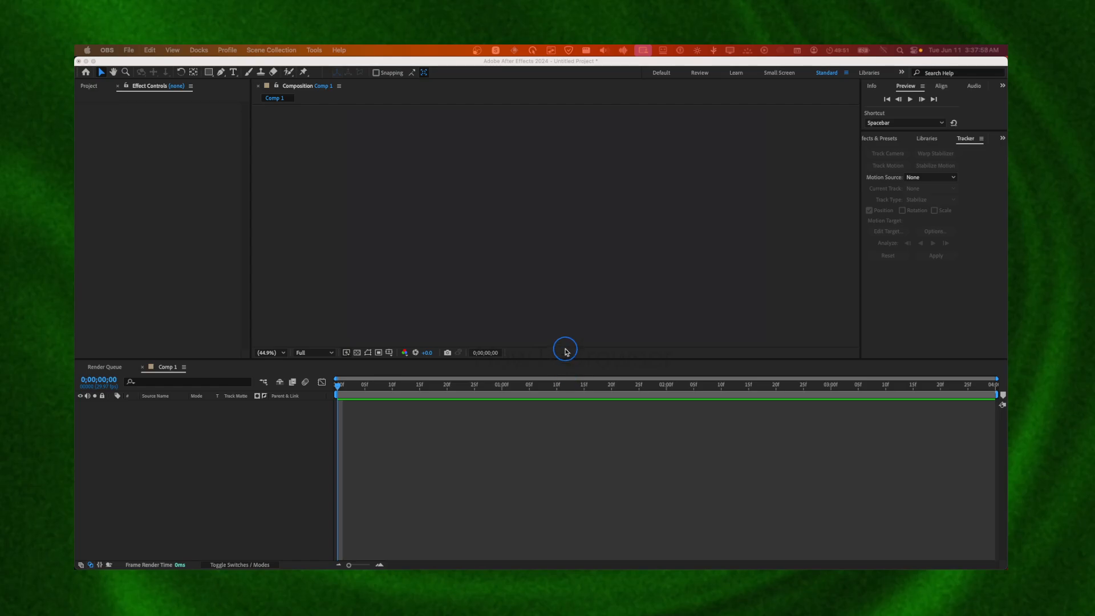
mouse_move(491, 343)
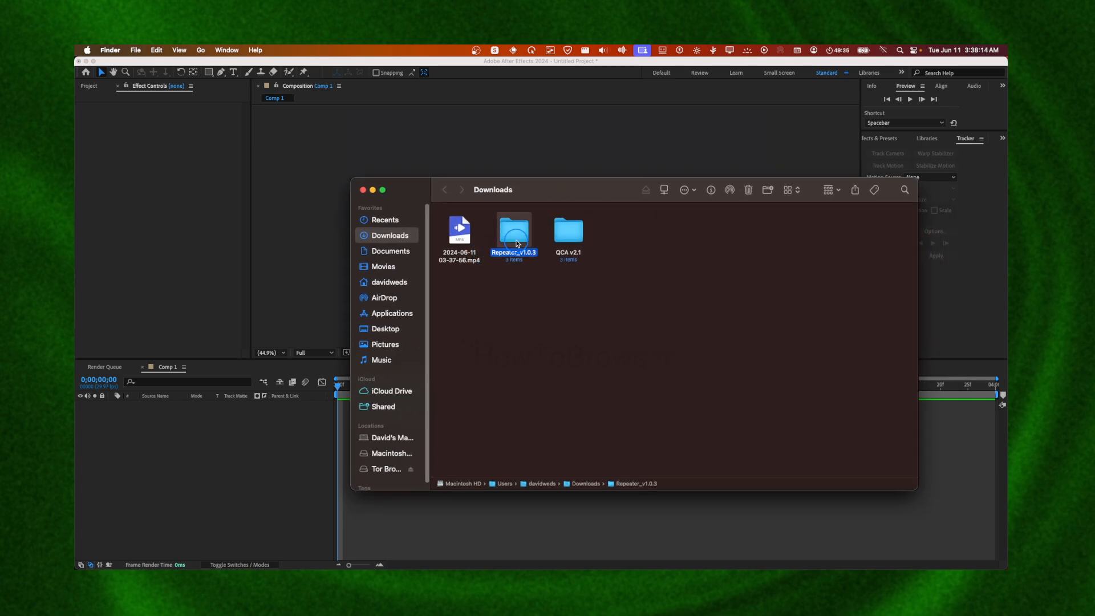
Open Repeater_v1.0.3 and its macOS folder, then bring up Repeater.plugin's context menu.
double_click(513, 233)
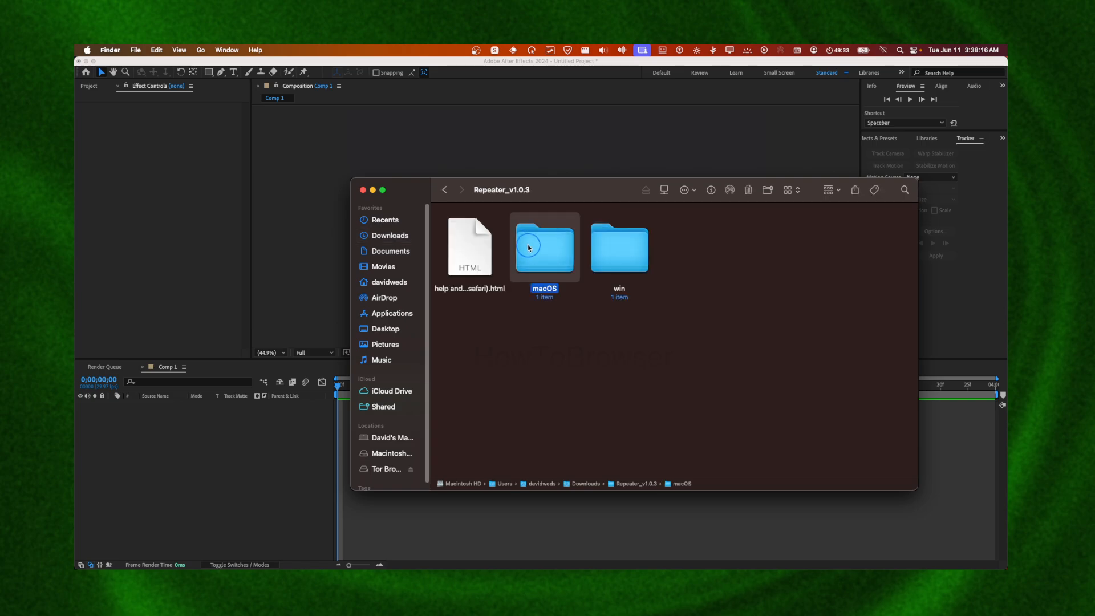
double_click(544, 247)
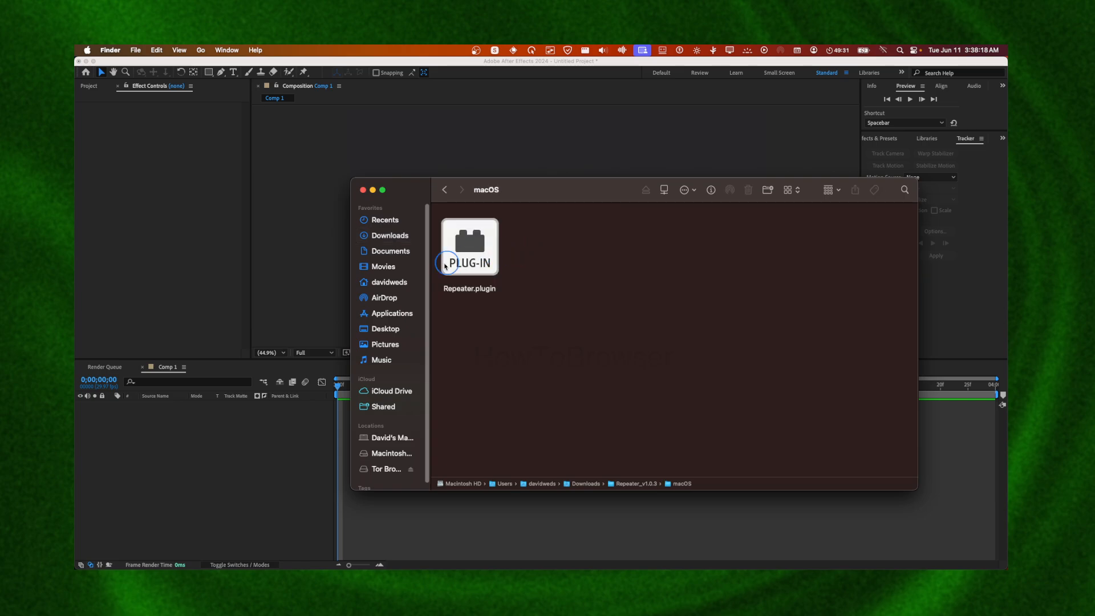
right_click(389, 313)
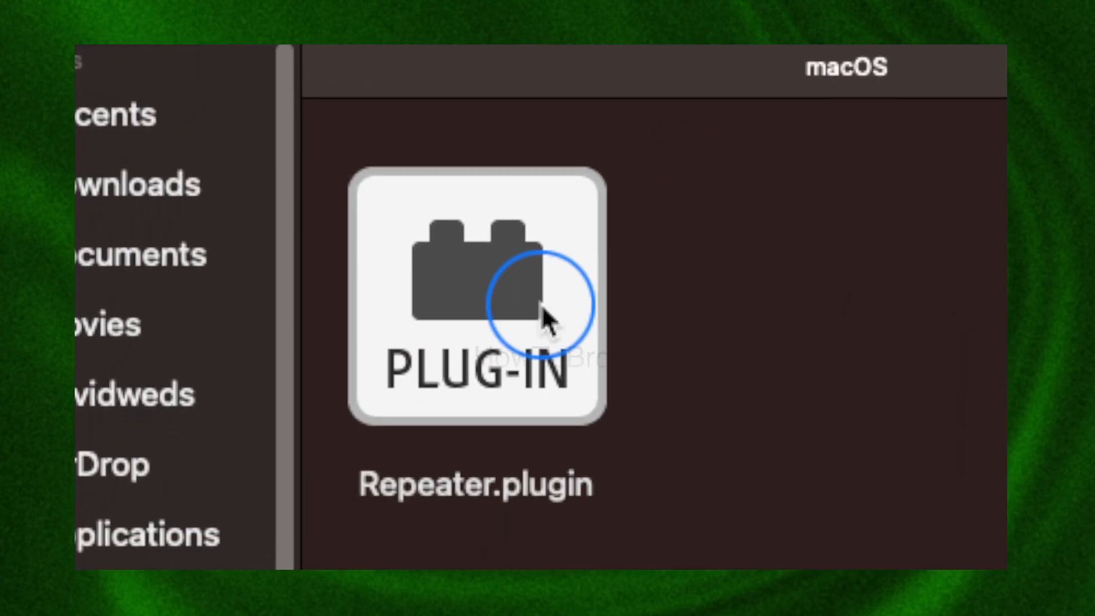
Copy Repeater.plugin via its right-click context menu.
right_click(475, 301)
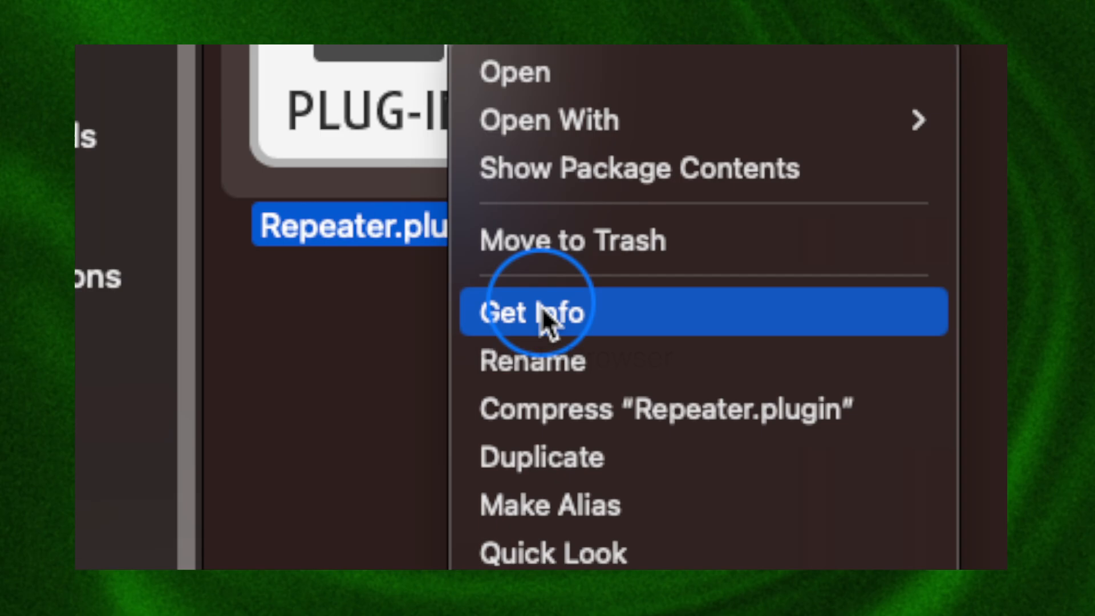
click(531, 311)
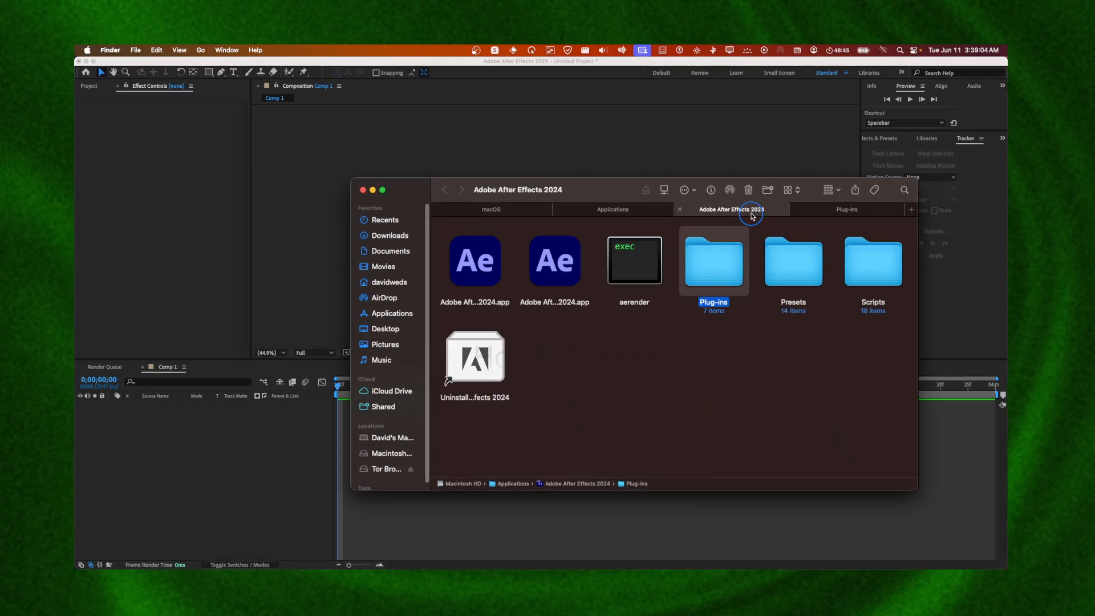
Switch to the Adobe After Effects 2024 Finder tab showing Plug-ins, Presets and Scripts.
click(613, 209)
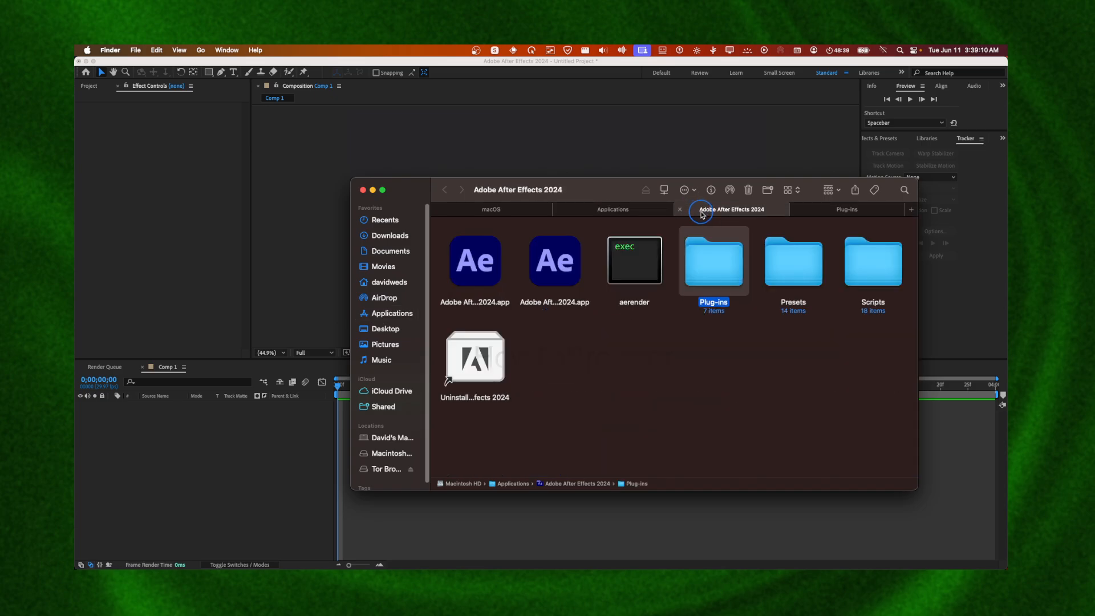
mouse_move(815, 213)
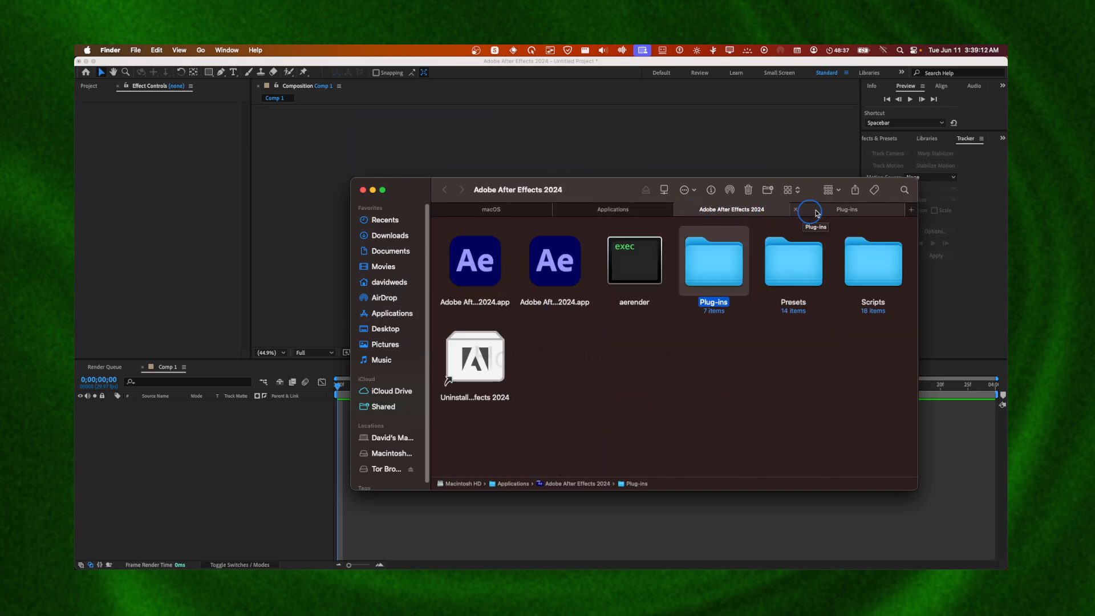